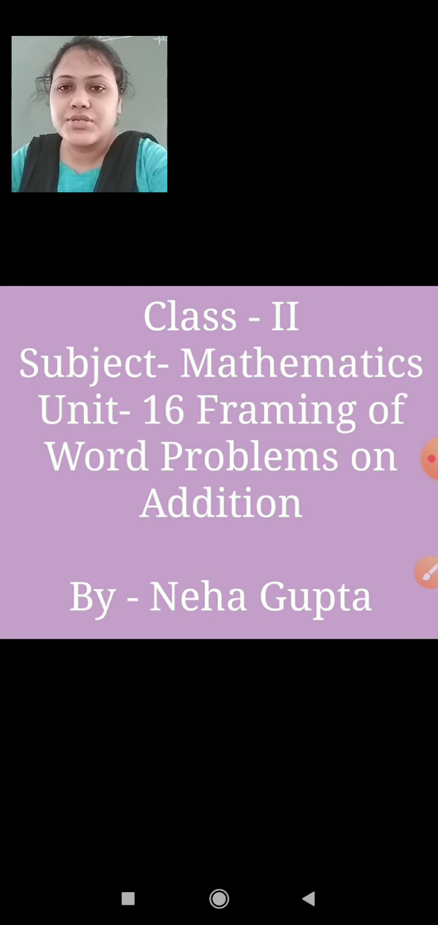
- Advance to the 'Addition – Framing Word Problems' slide listing total, in all, altogether
click(425, 458)
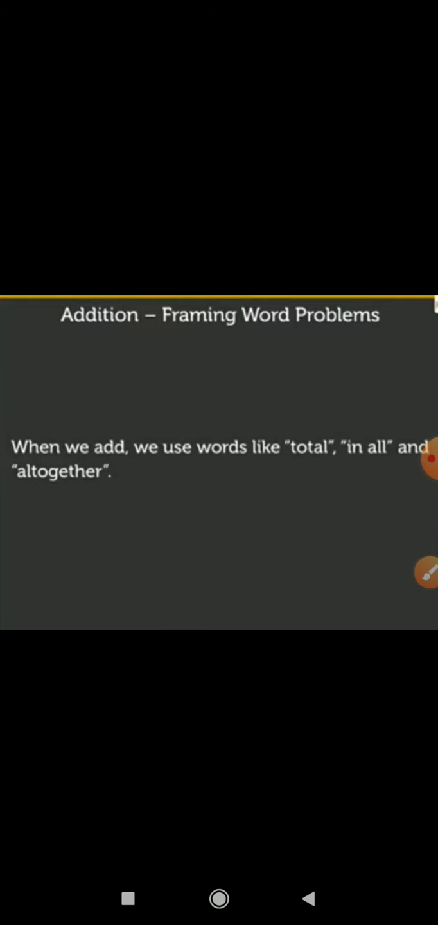
- Draw red underlines beneath 'total' and 'in all' using the screen brush
click(426, 589)
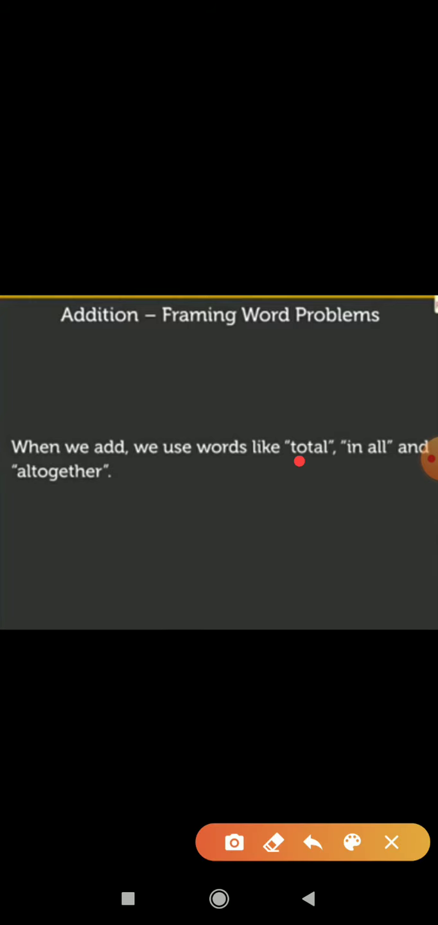
drag(292, 462, 379, 460)
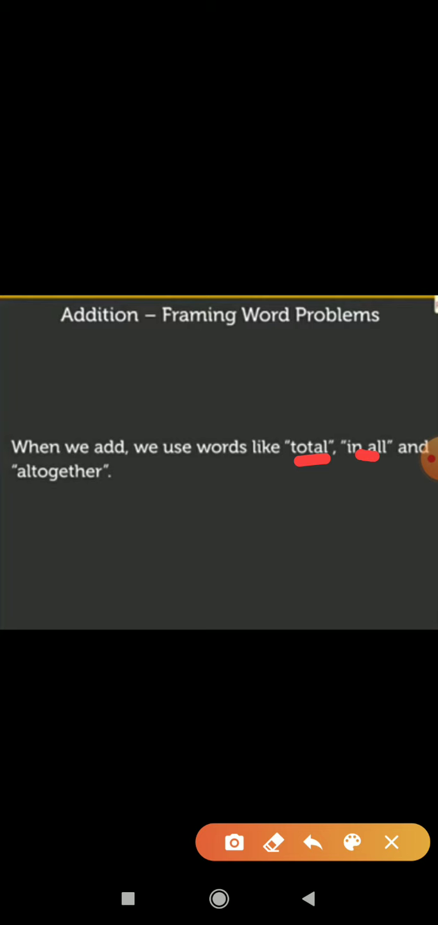
drag(58, 489, 82, 490)
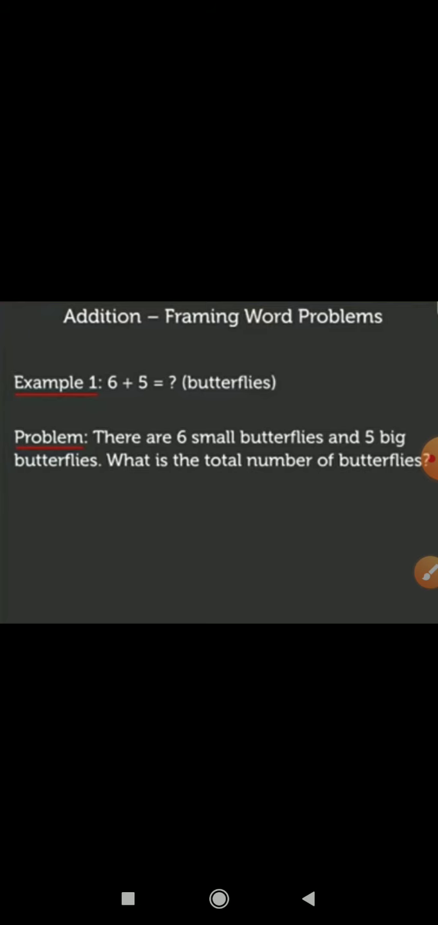
- Reopen the drawing toolbar from the floating brush bubble over the butterflies slide
click(428, 572)
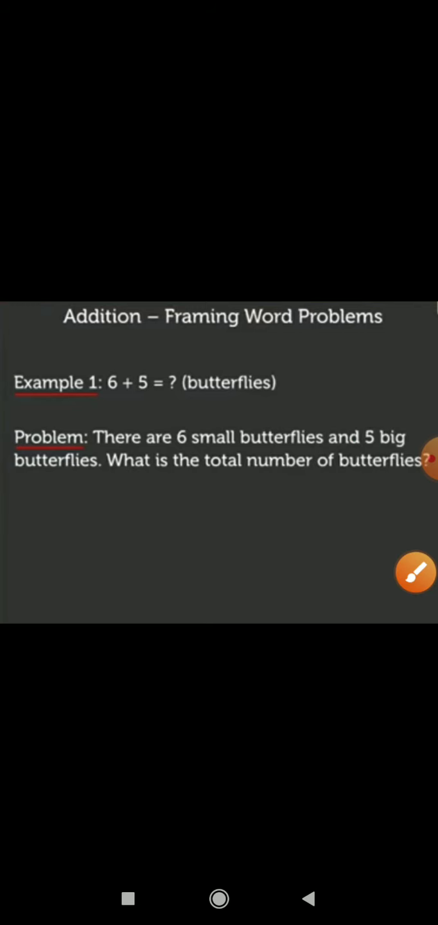
click(414, 572)
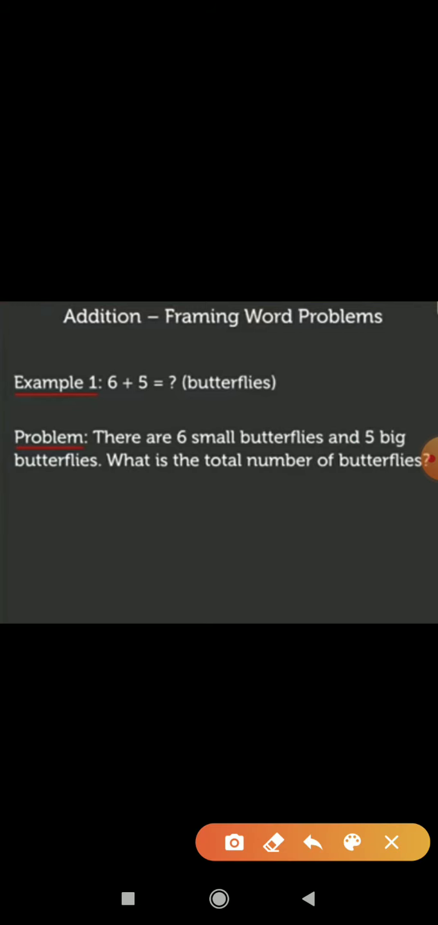